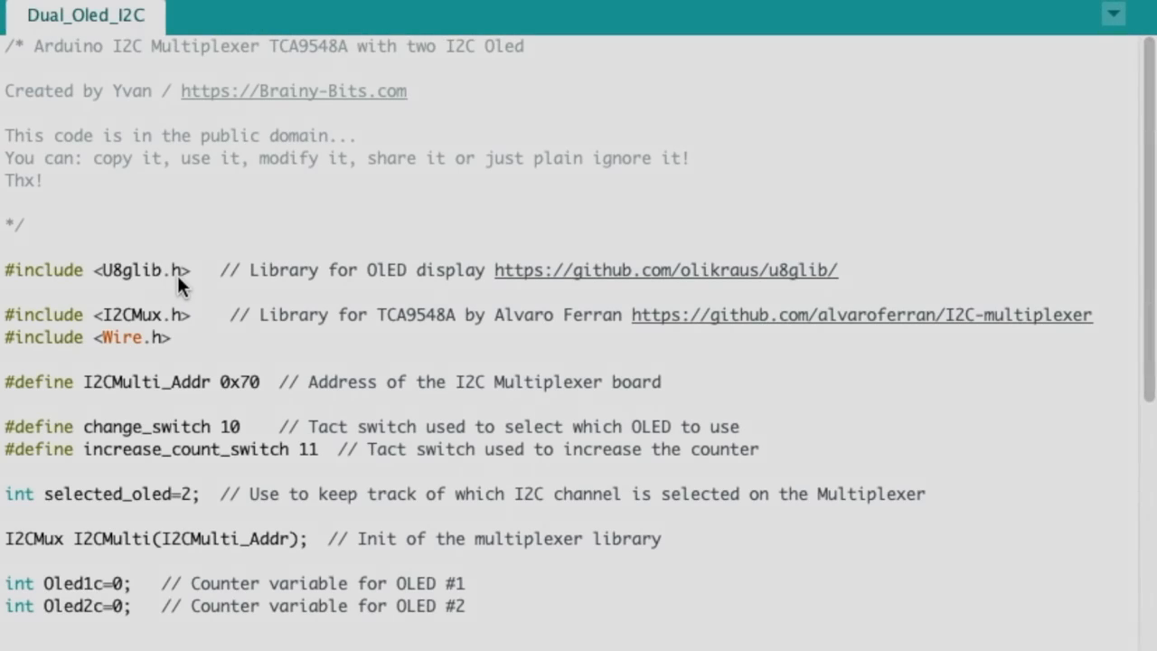
{"action": "mouse_move", "coordinate": [118, 310]}
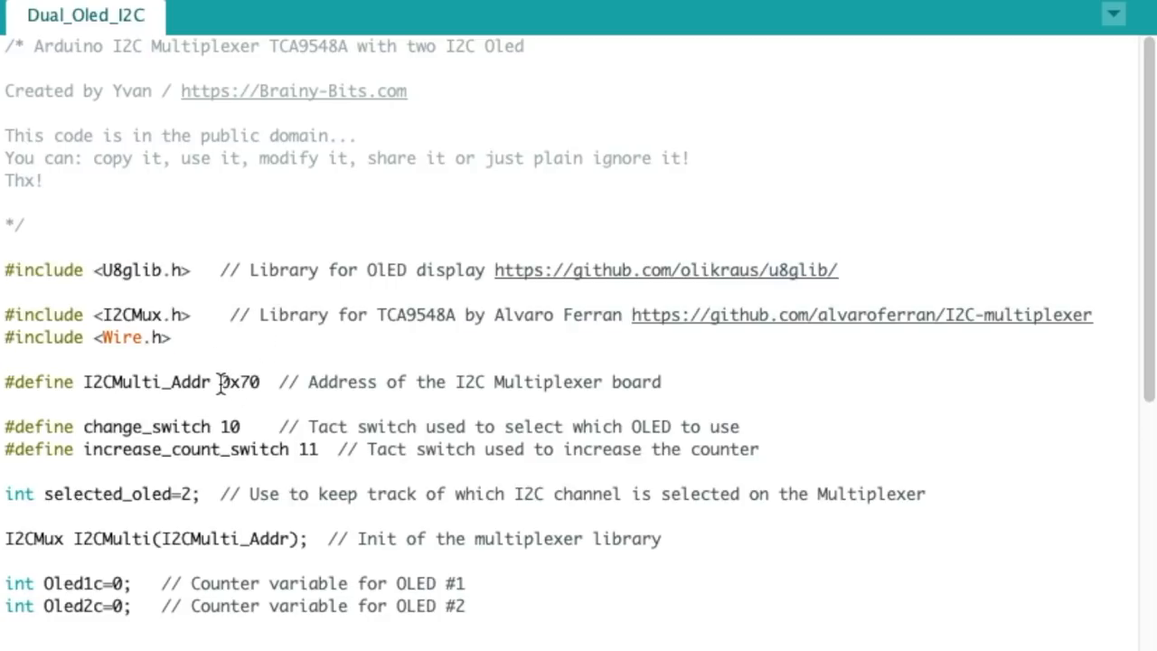
- In the sketch, highlight the multiplexer address 0x70, the OLED #2 counter start value, and the I2C init option
{"action": "double_click", "coordinate": [236, 382]}
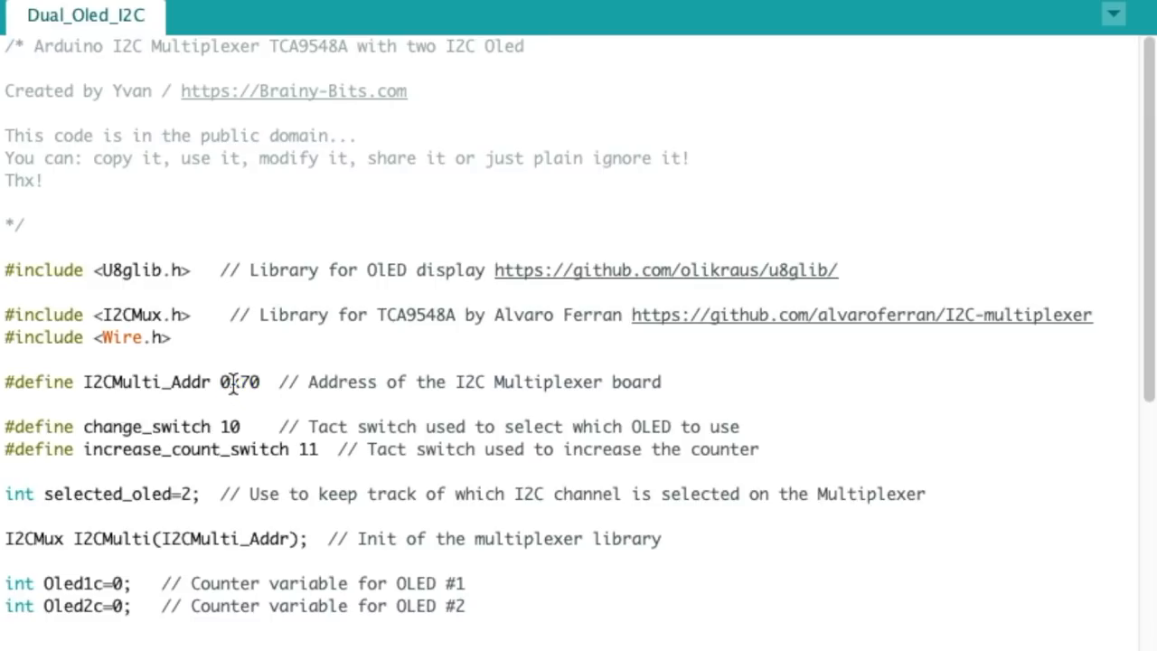
{"action": "double_click", "coordinate": [243, 381]}
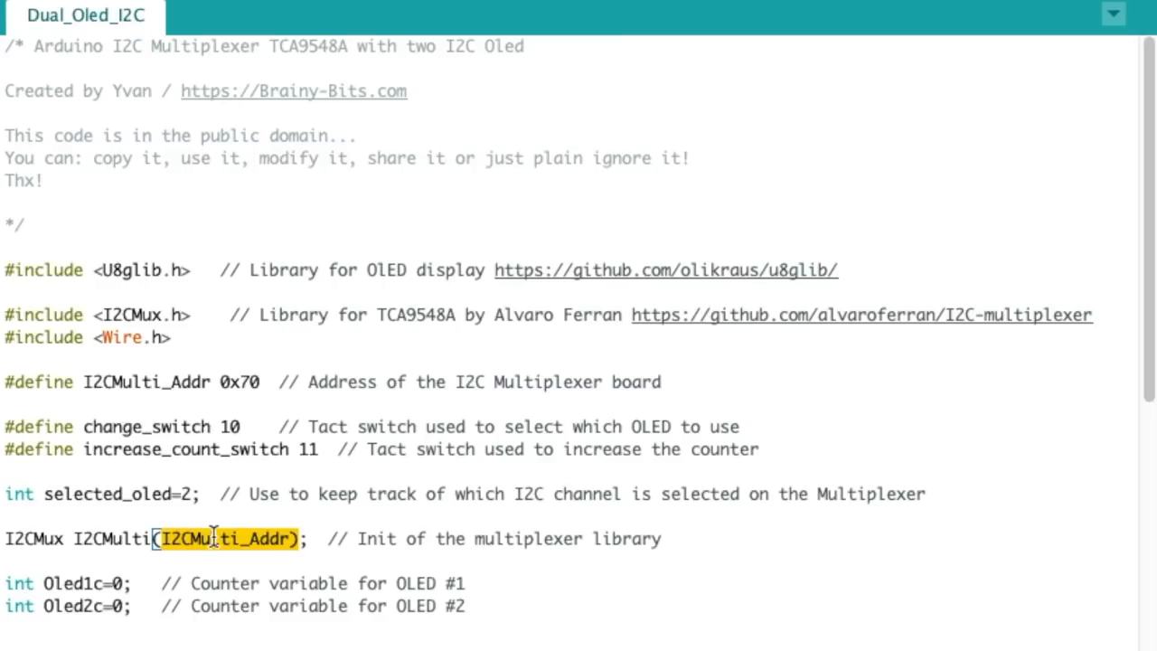
{"action": "double_click", "coordinate": [239, 381]}
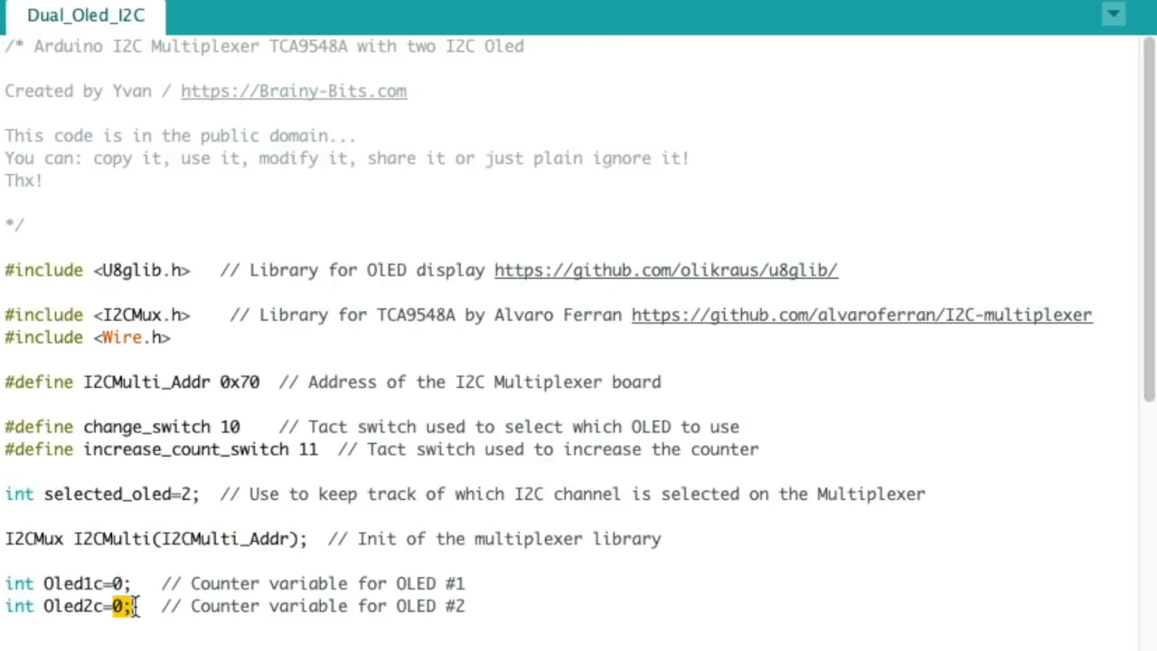
{"action": "scroll", "scroll_direction": "down", "scroll_amount": 3}
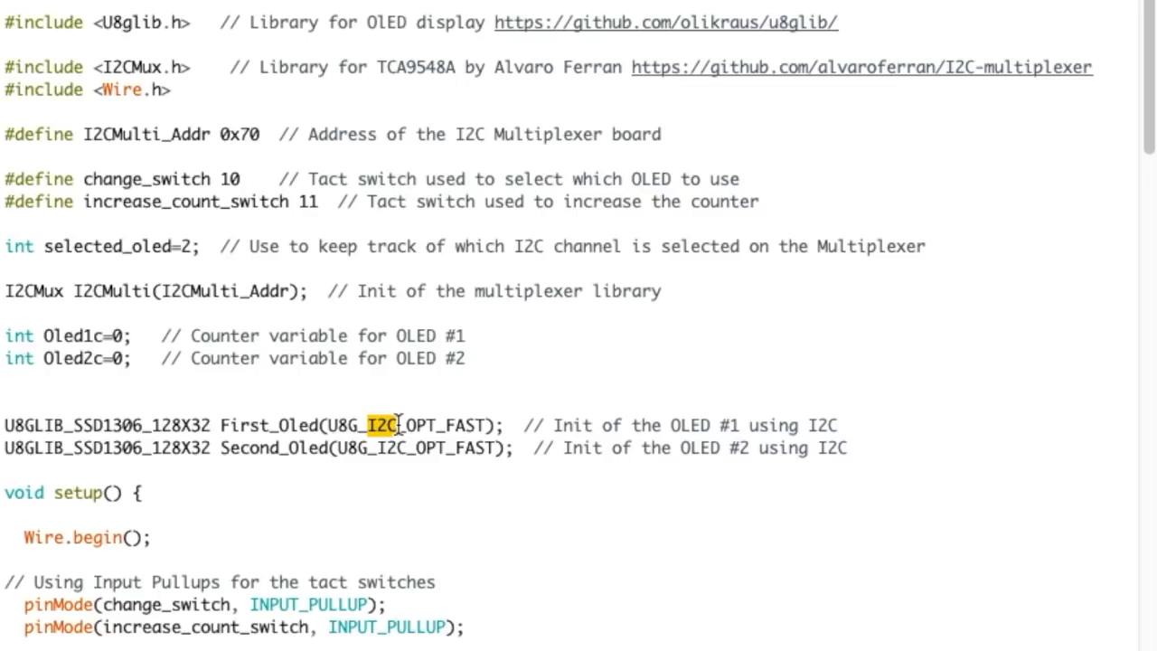
{"action": "double_click", "coordinate": [406, 425]}
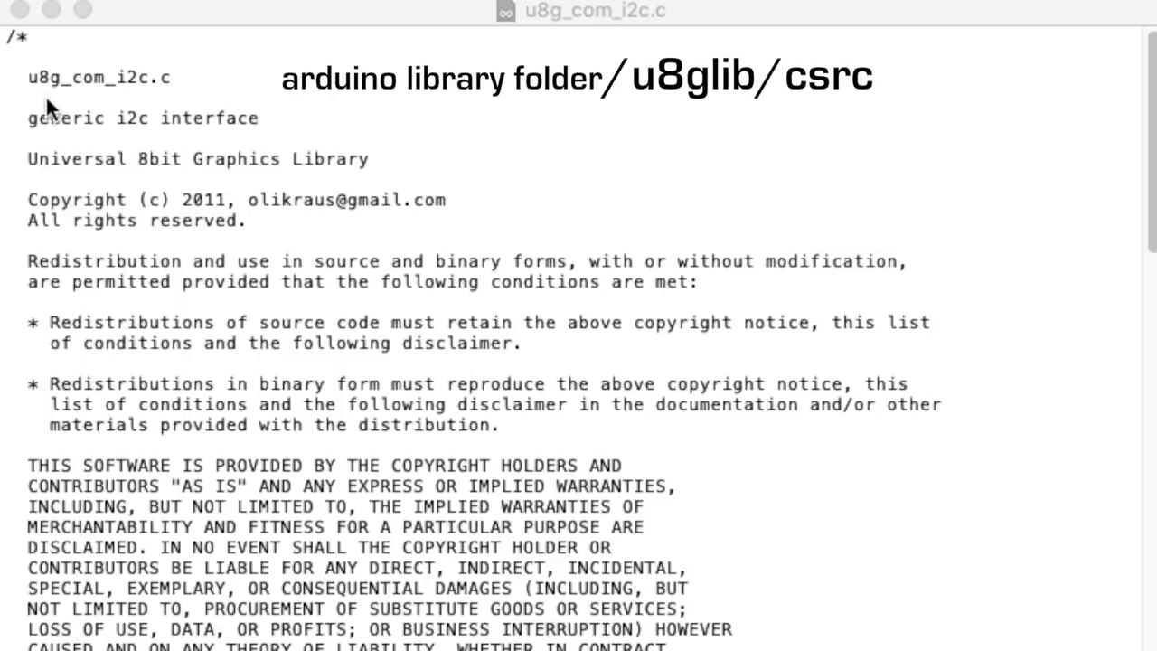
{"action": "mouse_move", "coordinate": [117, 90]}
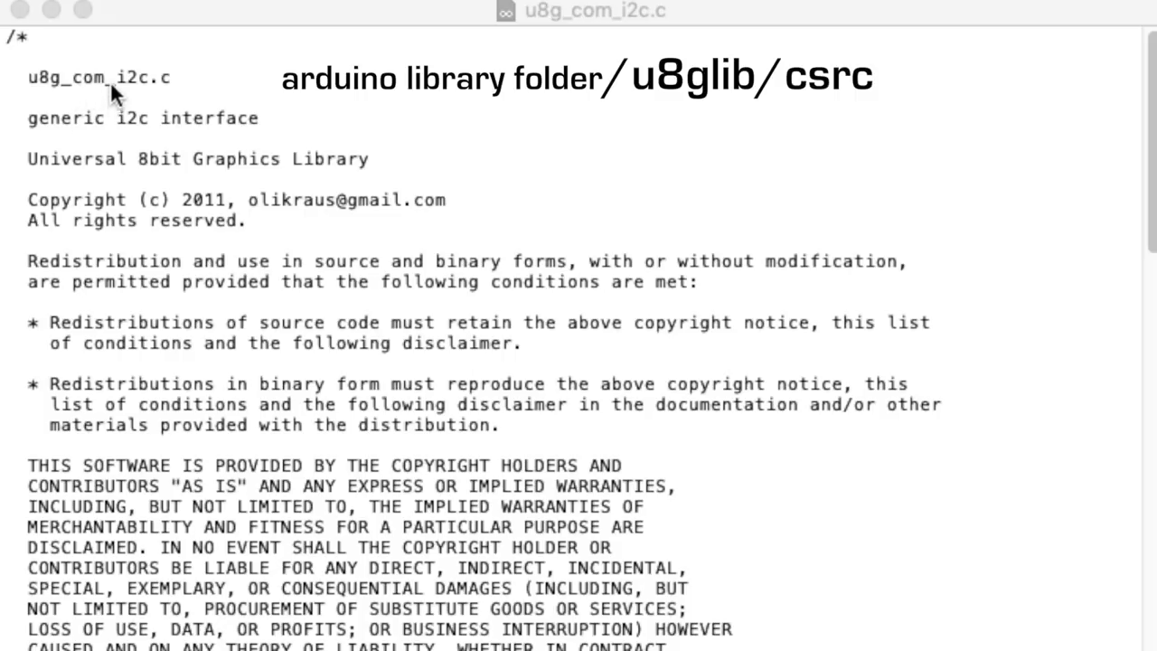
{"action": "mouse_move", "coordinate": [189, 118]}
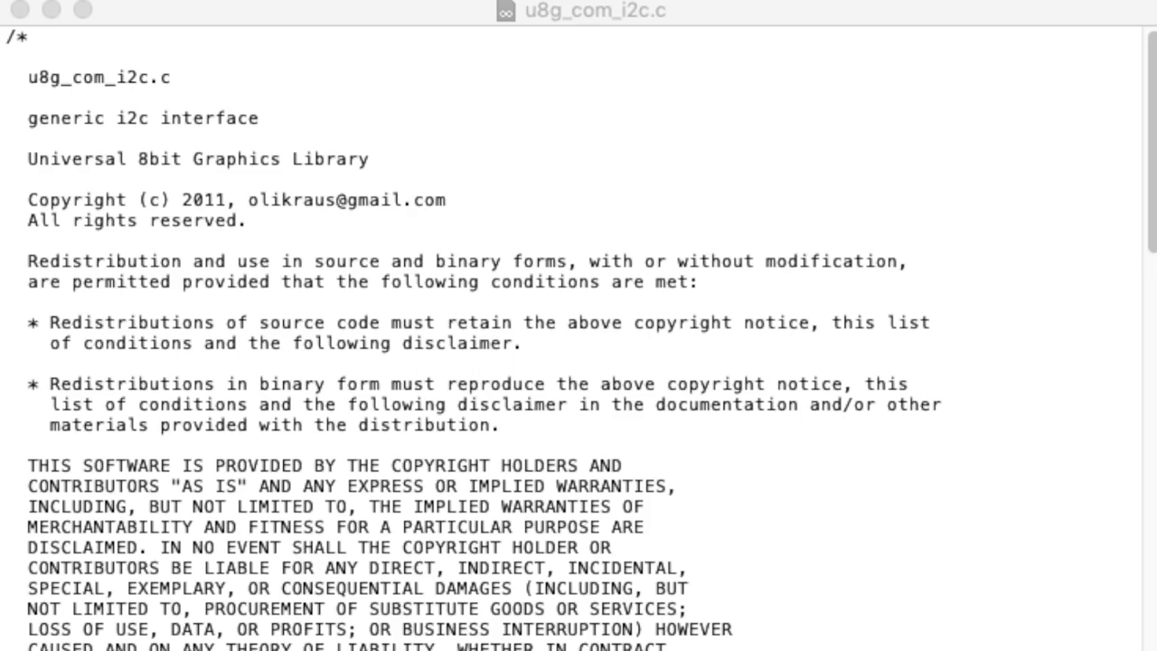
- Scroll u8g_com_i2c.c down to the I2C_SLA define and highlight its address value 0x3c
{"action": "scroll", "scroll_direction": "down", "scroll_amount": 3}
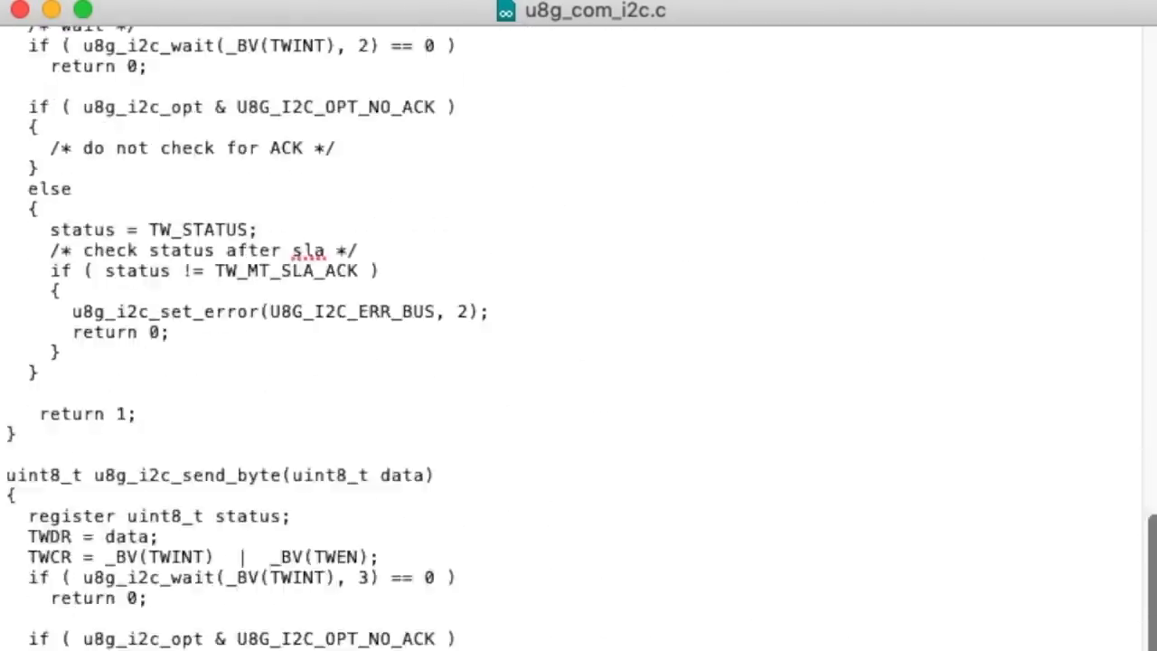
{"action": "scroll", "scroll_direction": "down", "scroll_amount": 3}
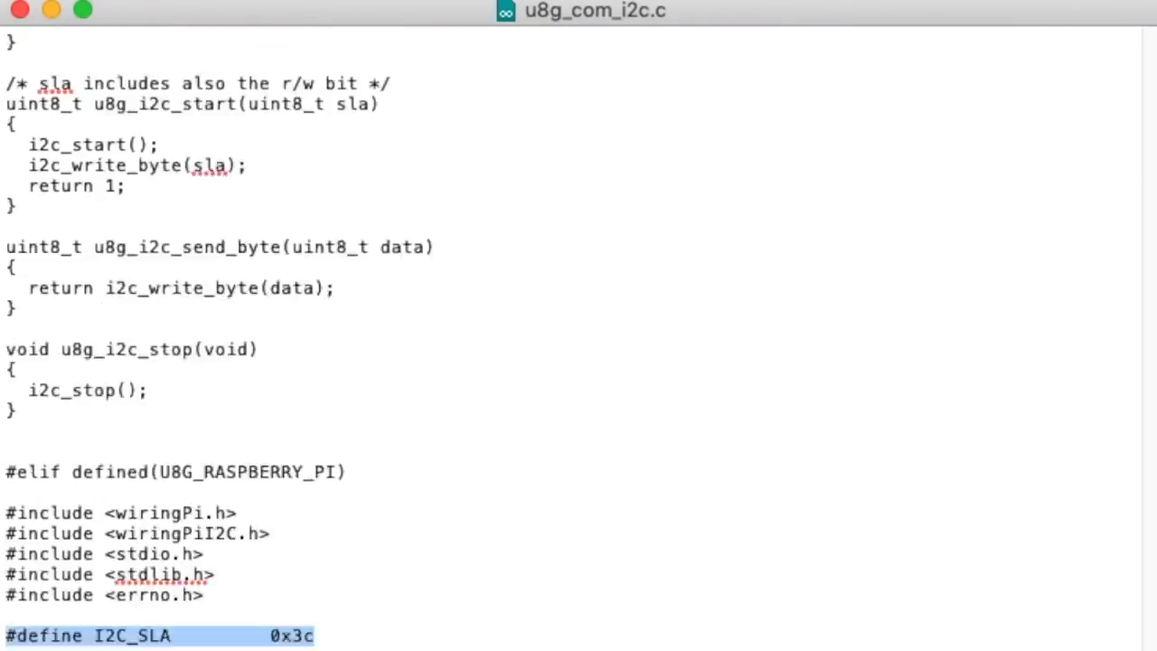
{"action": "scroll", "scroll_direction": "down", "scroll_amount": 3}
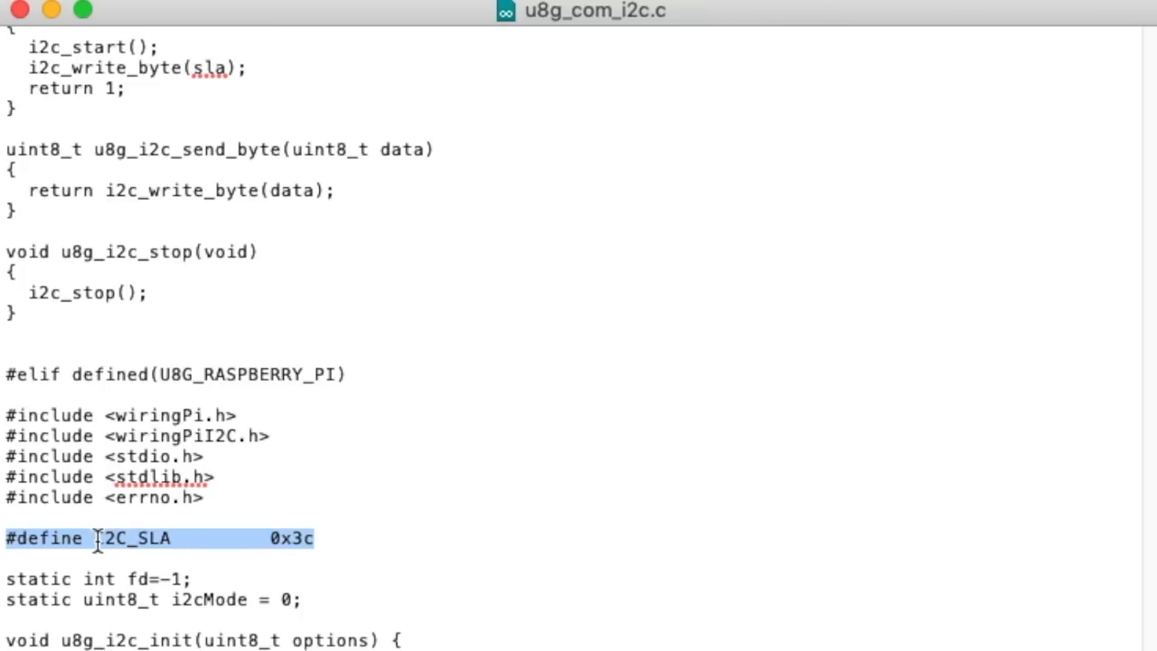
{"action": "mouse_move", "coordinate": [241, 539]}
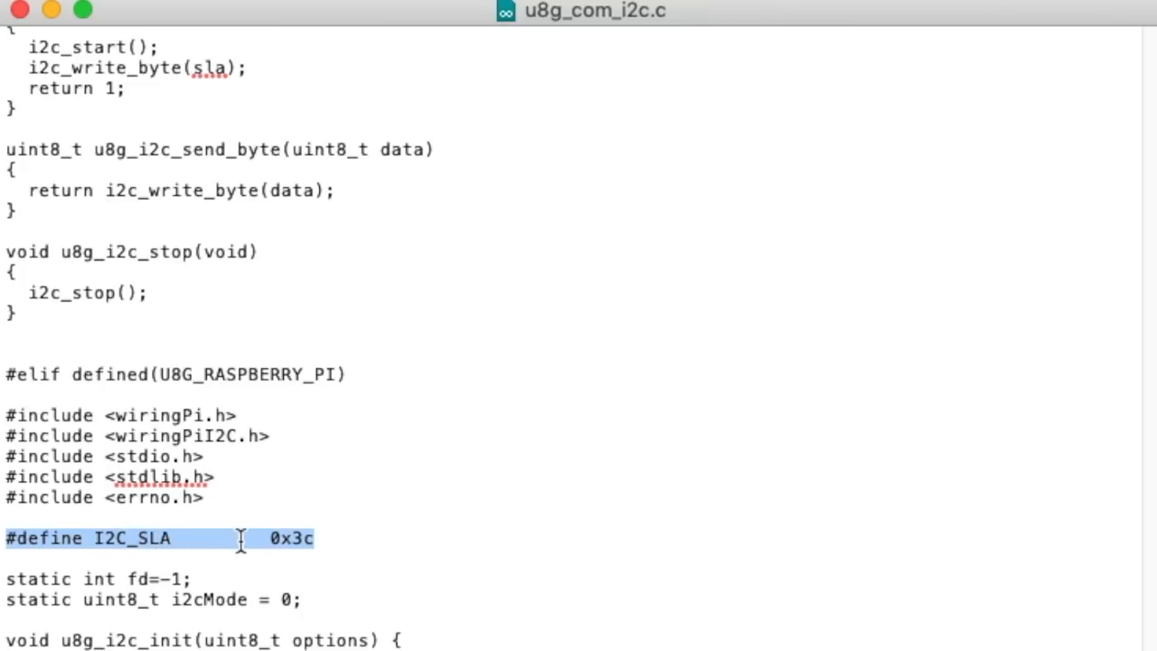
{"action": "double_click", "coordinate": [290, 538]}
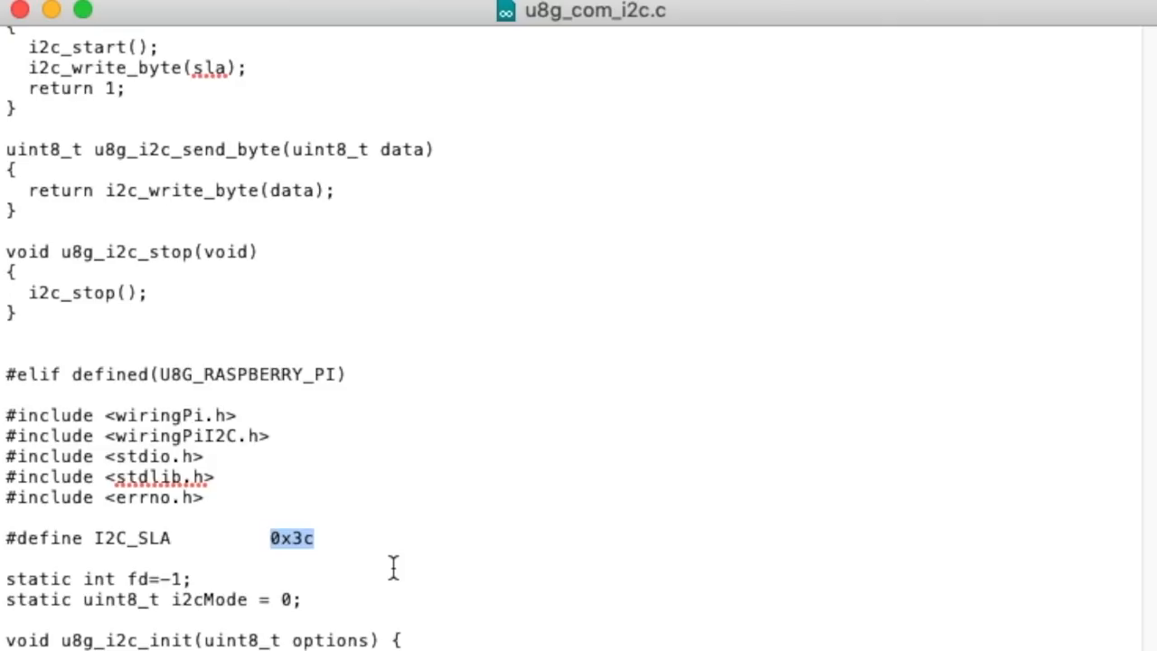
{"action": "left_click", "coordinate": [330, 539]}
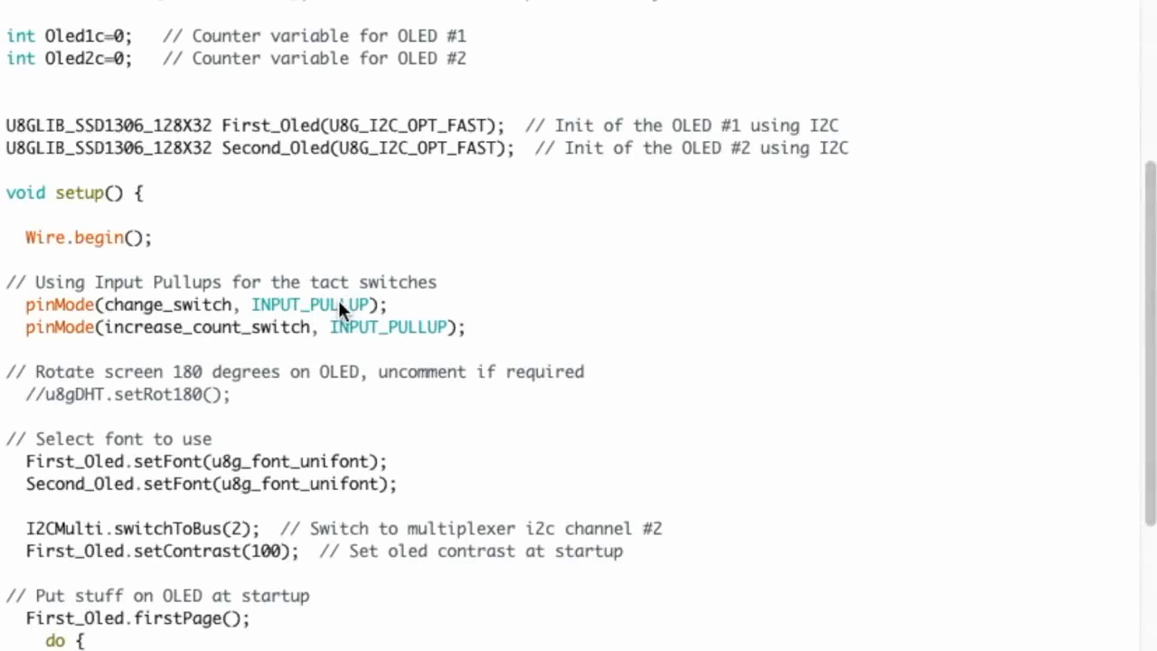
{"action": "double_click", "coordinate": [310, 304]}
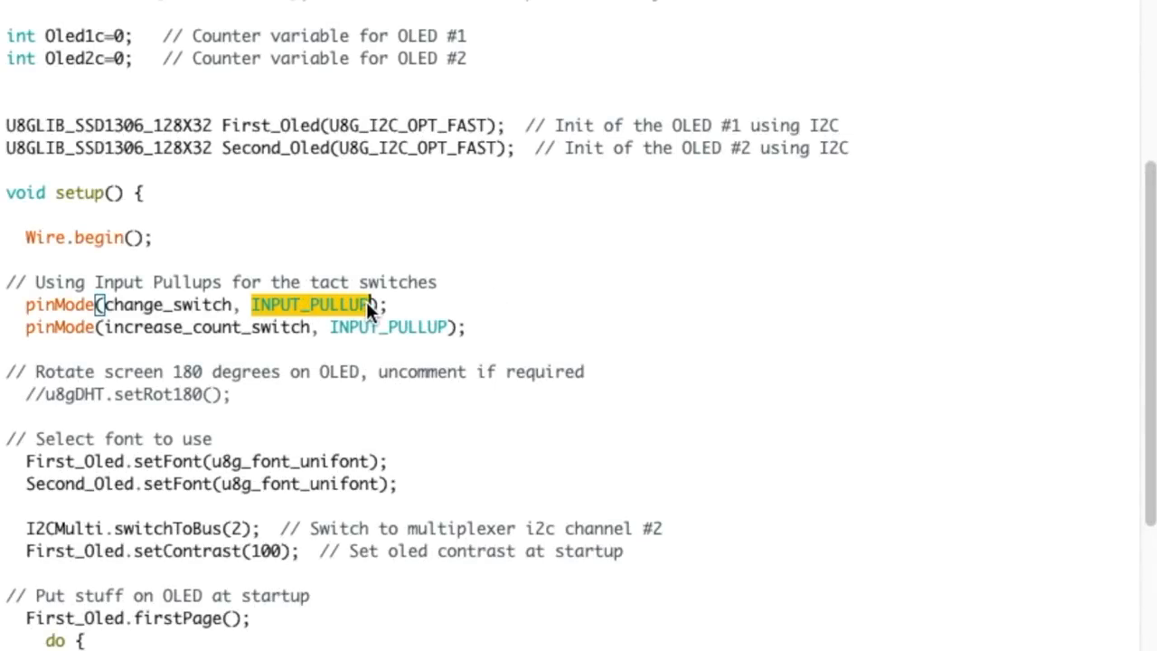
{"action": "mouse_move", "coordinate": [378, 350]}
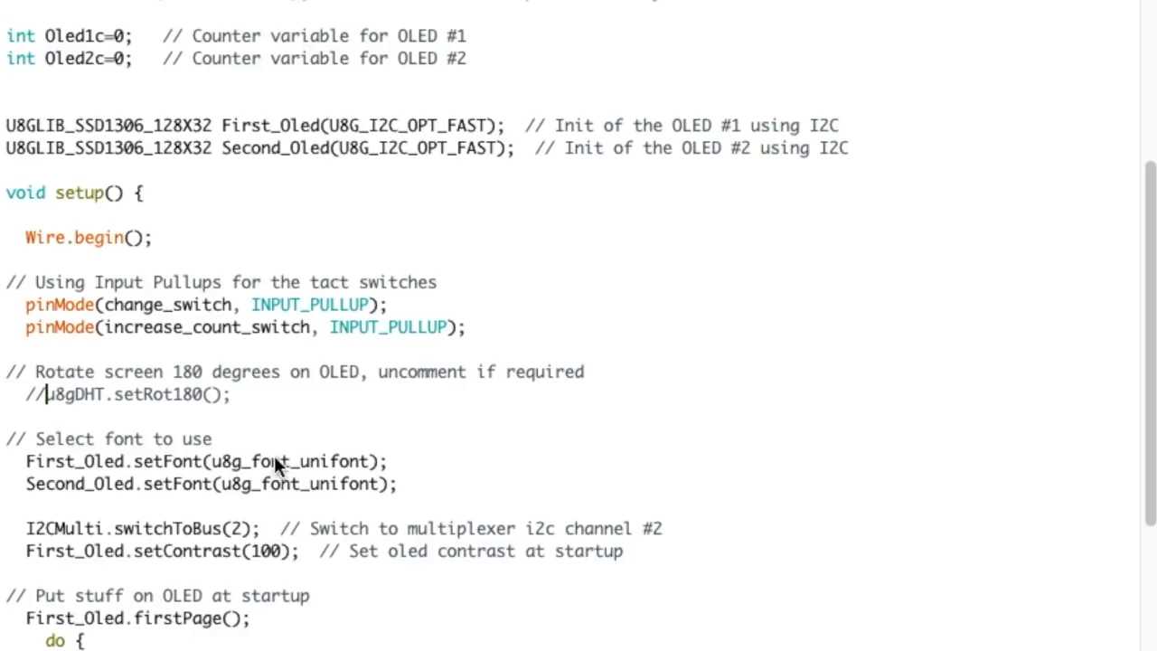
{"action": "double_click", "coordinate": [334, 461]}
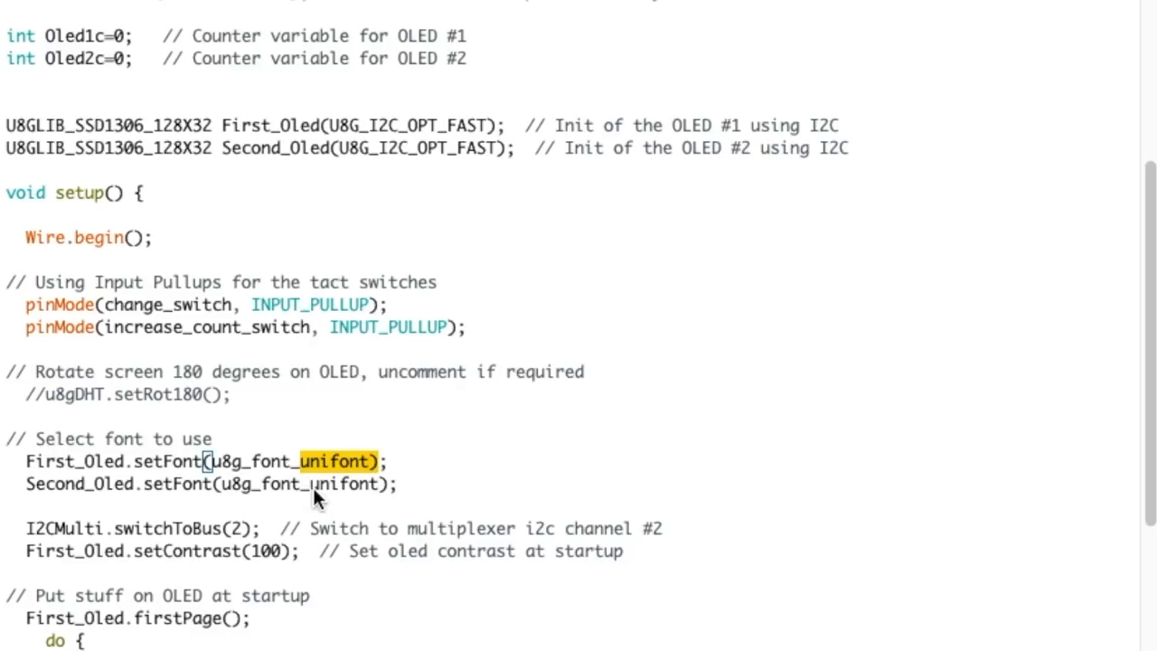
{"action": "scroll", "scroll_direction": "down", "scroll_amount": 3}
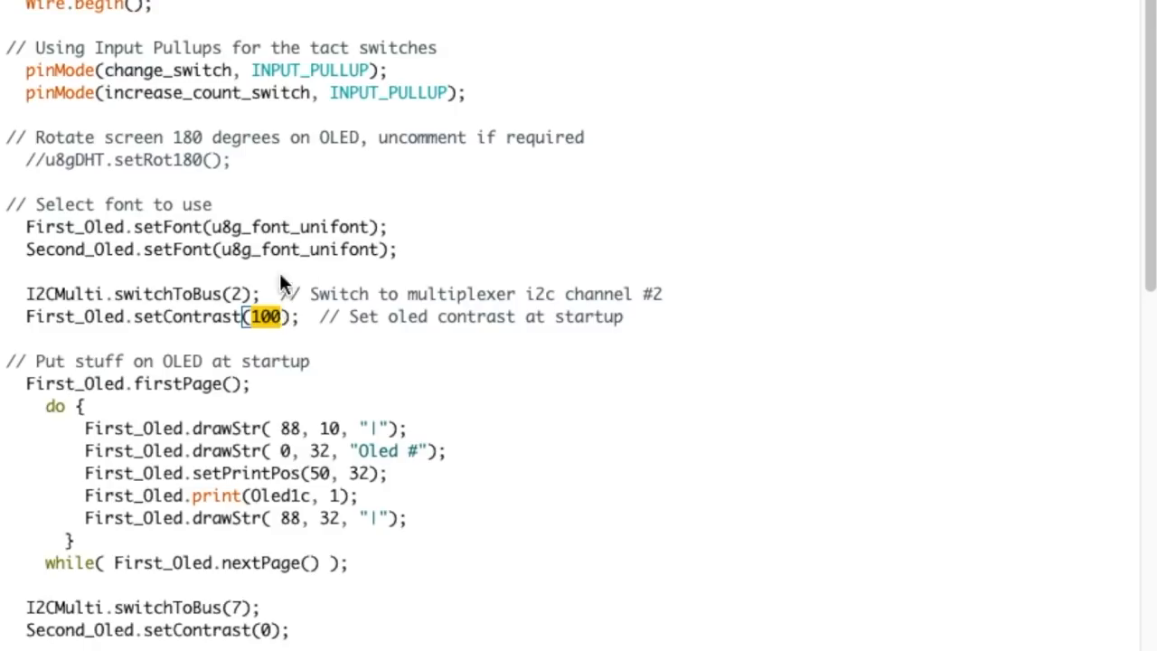
{"action": "mouse_move", "coordinate": [34, 415]}
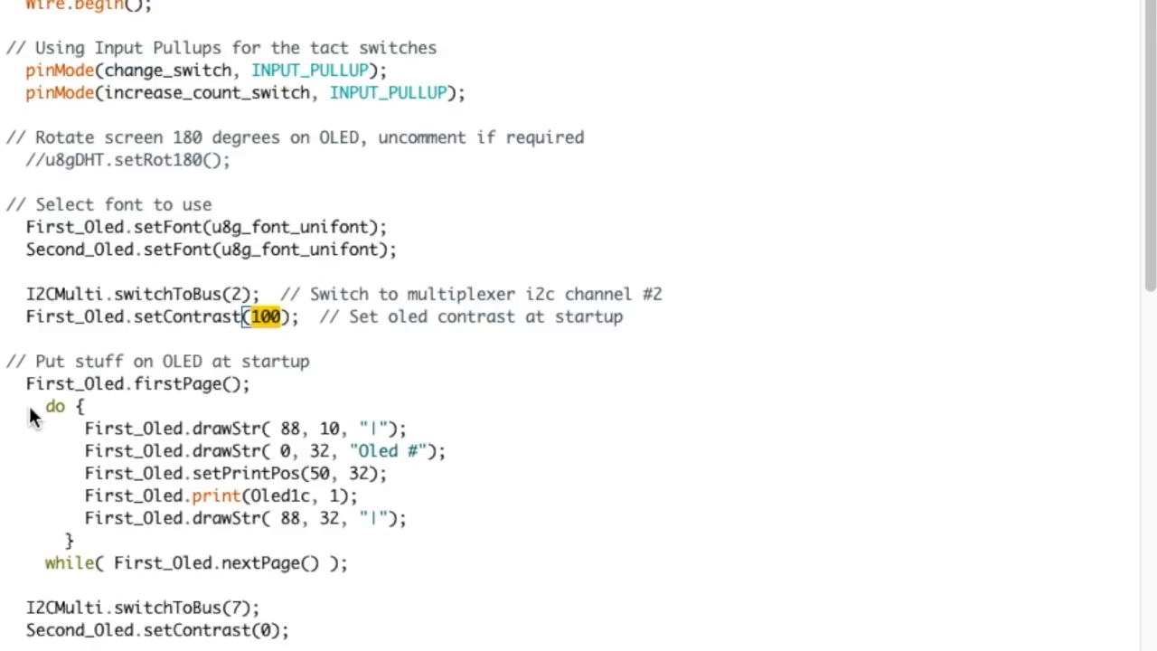
{"action": "left_click_drag", "start_coordinate": [27, 383], "coordinate": [348, 562]}
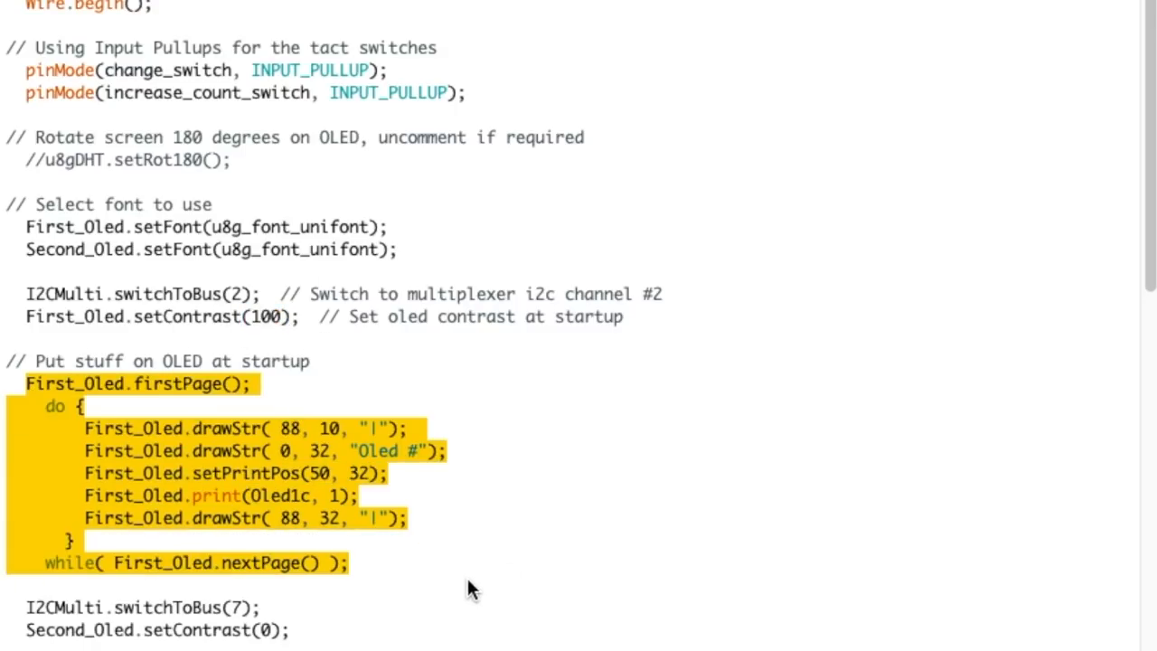
{"action": "scroll", "scroll_direction": "down", "scroll_amount": 3}
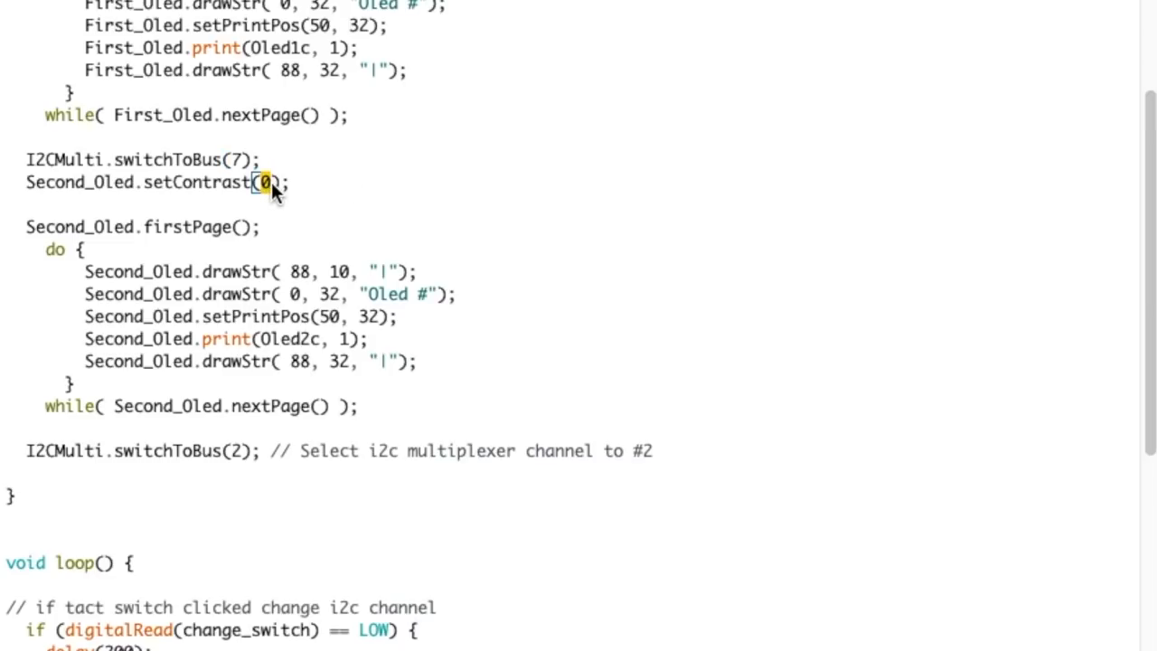
{"action": "left_click_drag", "start_coordinate": [262, 180], "coordinate": [411, 366]}
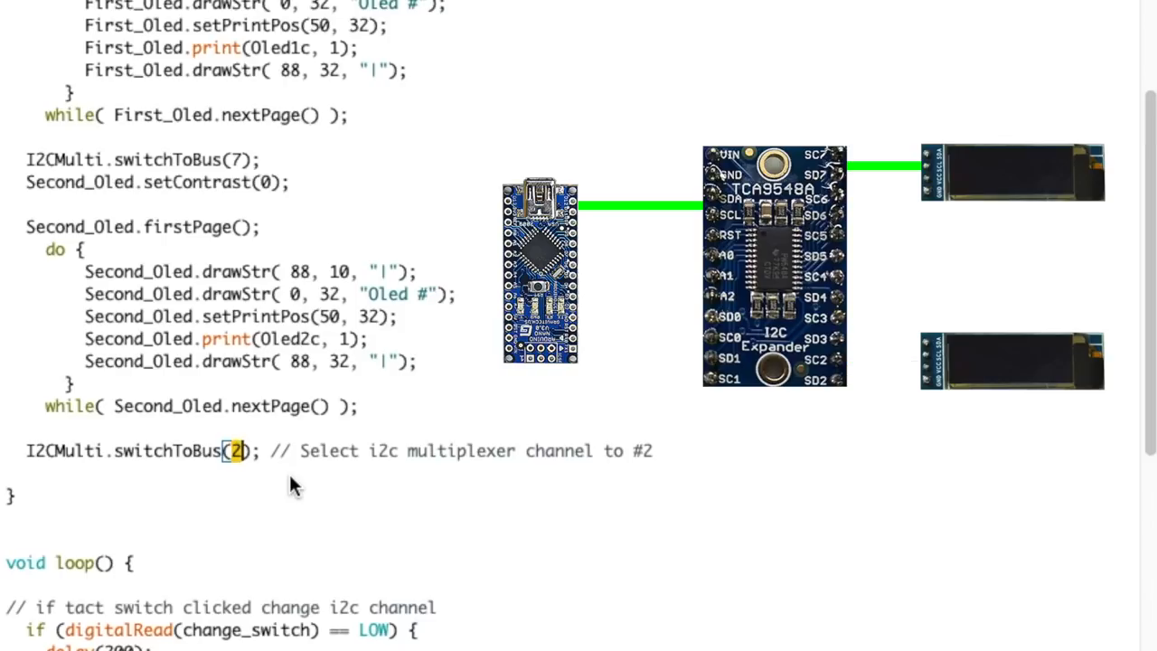
{"action": "scroll", "scroll_direction": "down", "scroll_amount": 3}
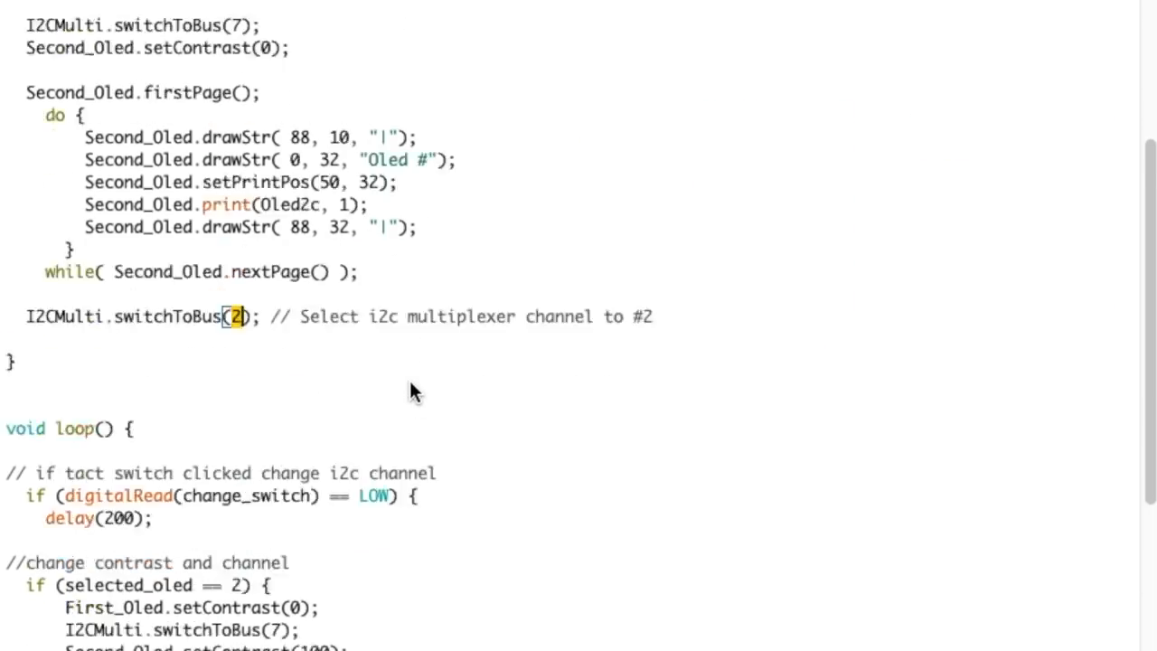
{"action": "scroll", "scroll_direction": "down", "scroll_amount": 3}
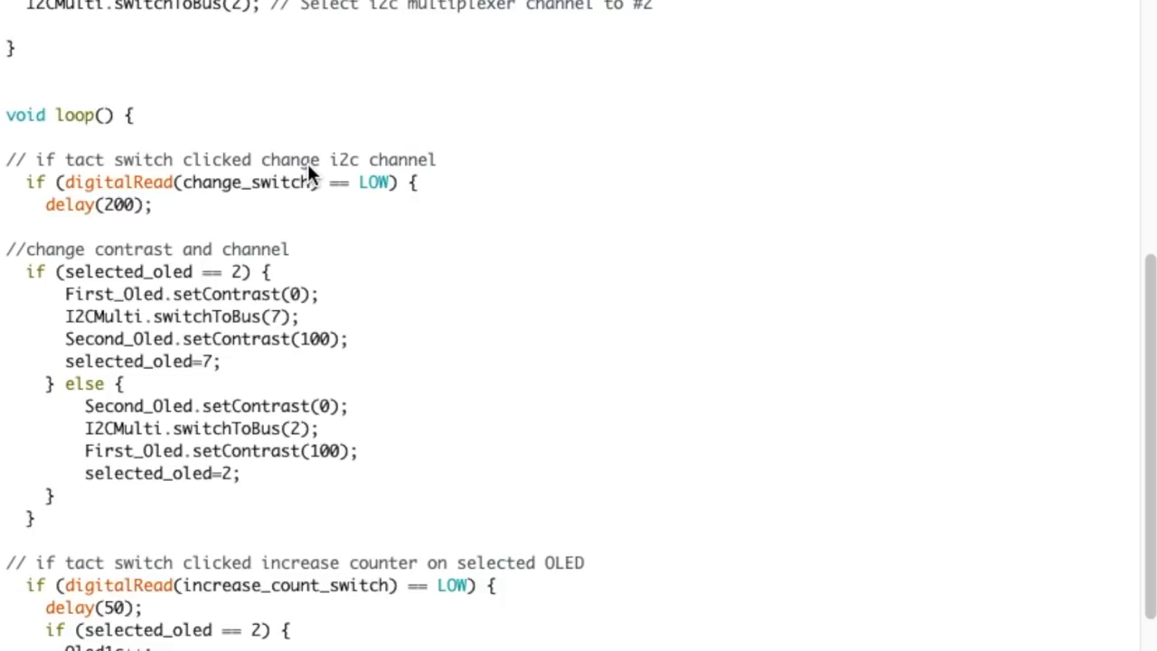
{"action": "double_click", "coordinate": [237, 272]}
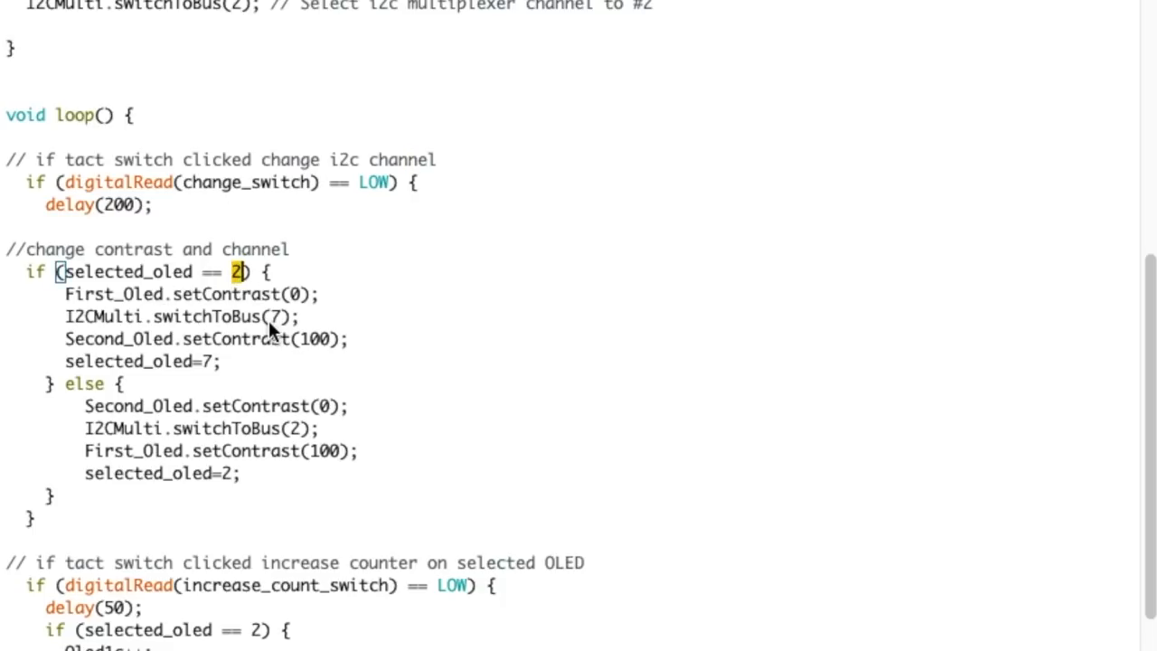
{"action": "mouse_move", "coordinate": [291, 315]}
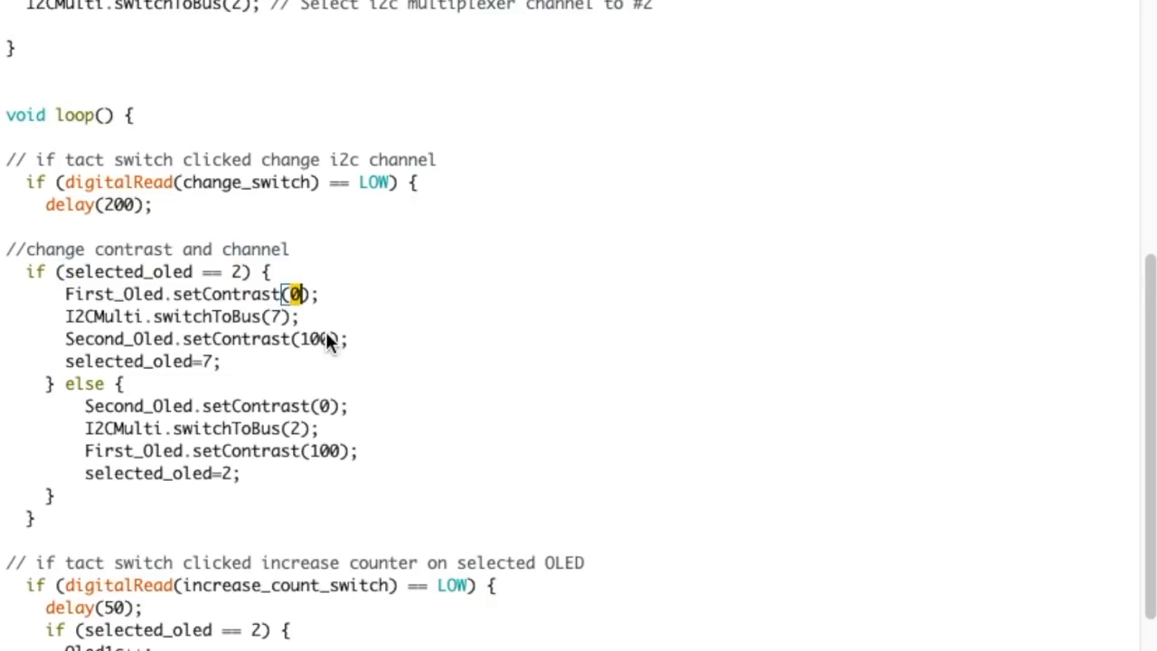
{"action": "mouse_move", "coordinate": [316, 324]}
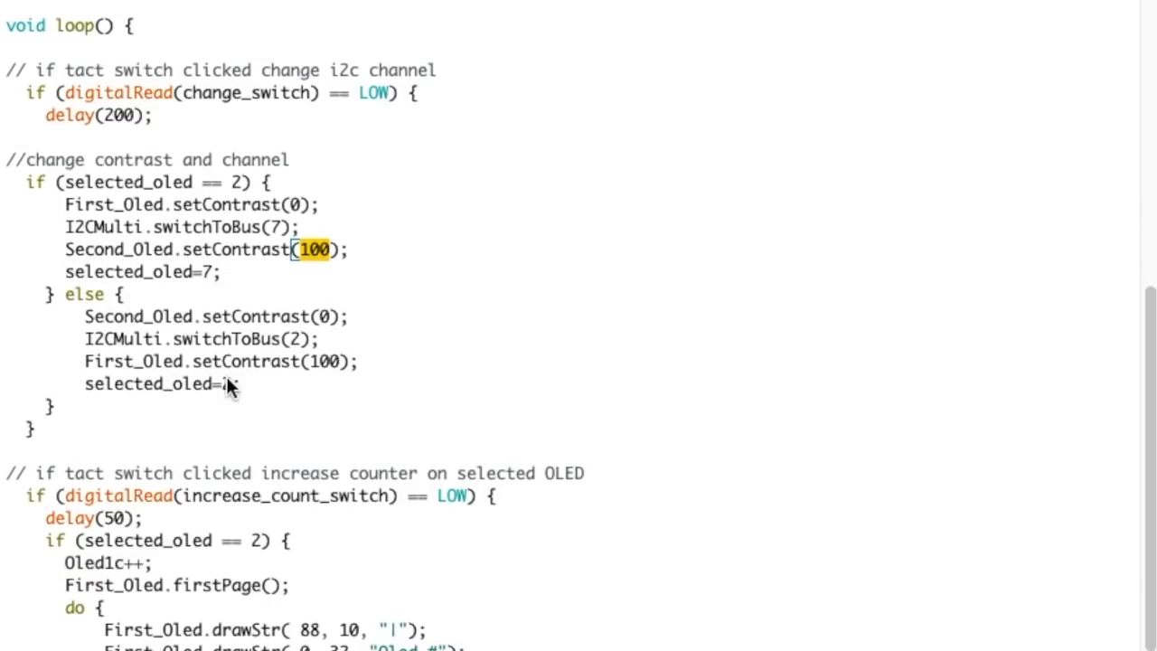
{"action": "scroll", "scroll_direction": "down", "scroll_amount": 3}
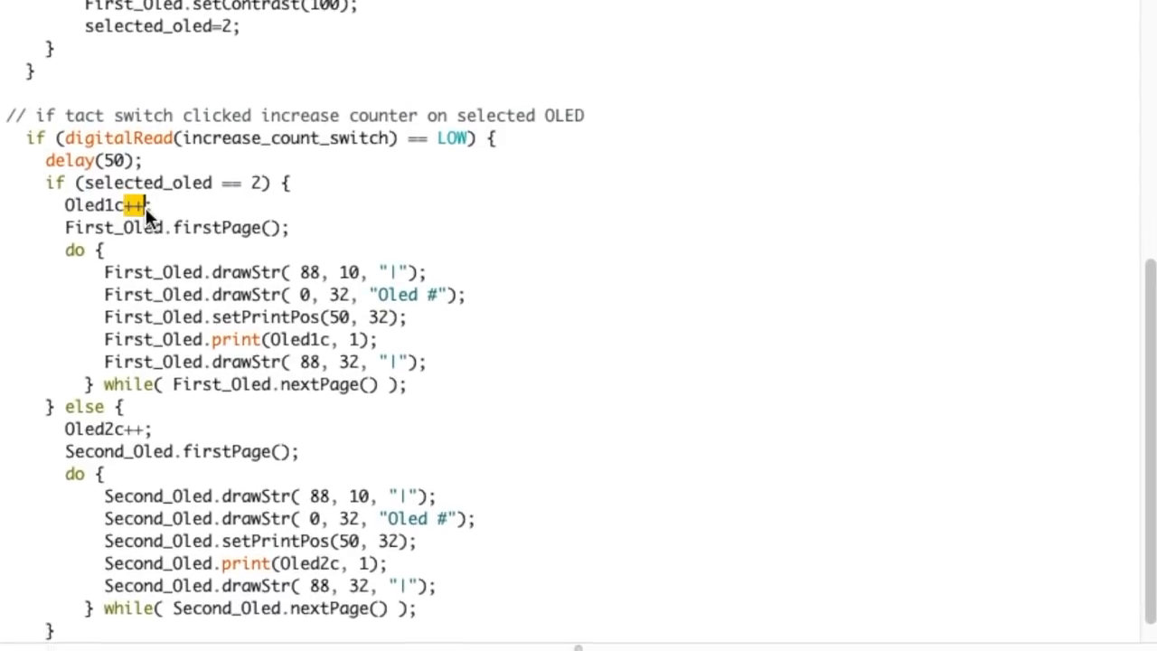
{"action": "left_click_drag", "start_coordinate": [65, 223], "coordinate": [409, 380]}
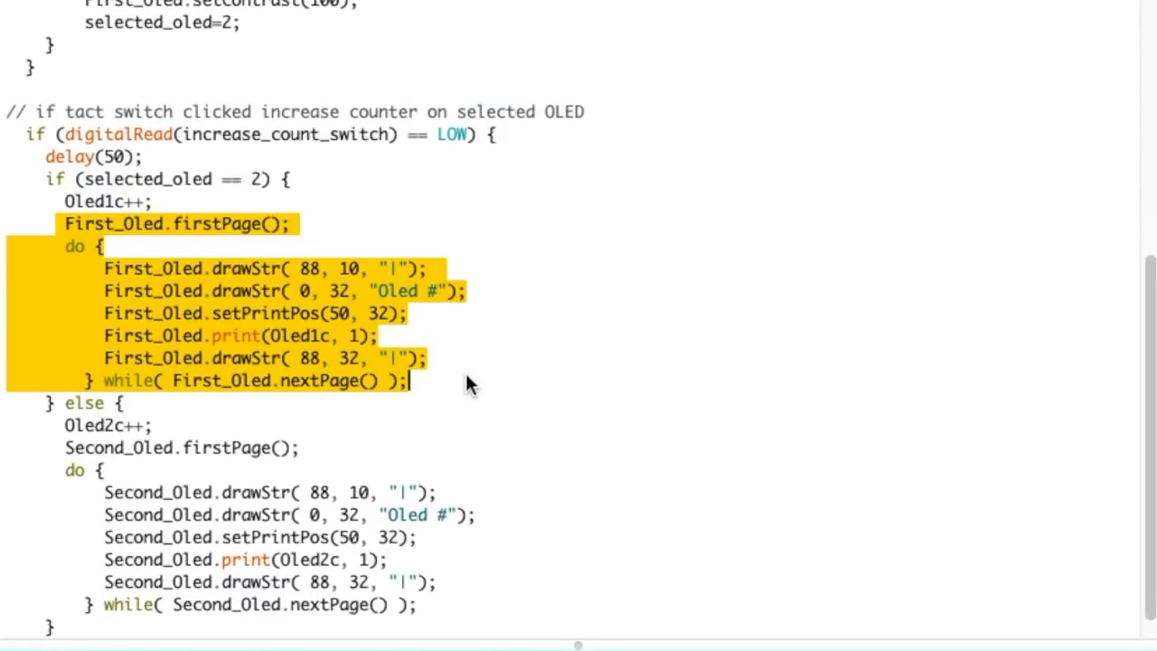
{"action": "left_click", "coordinate": [136, 425]}
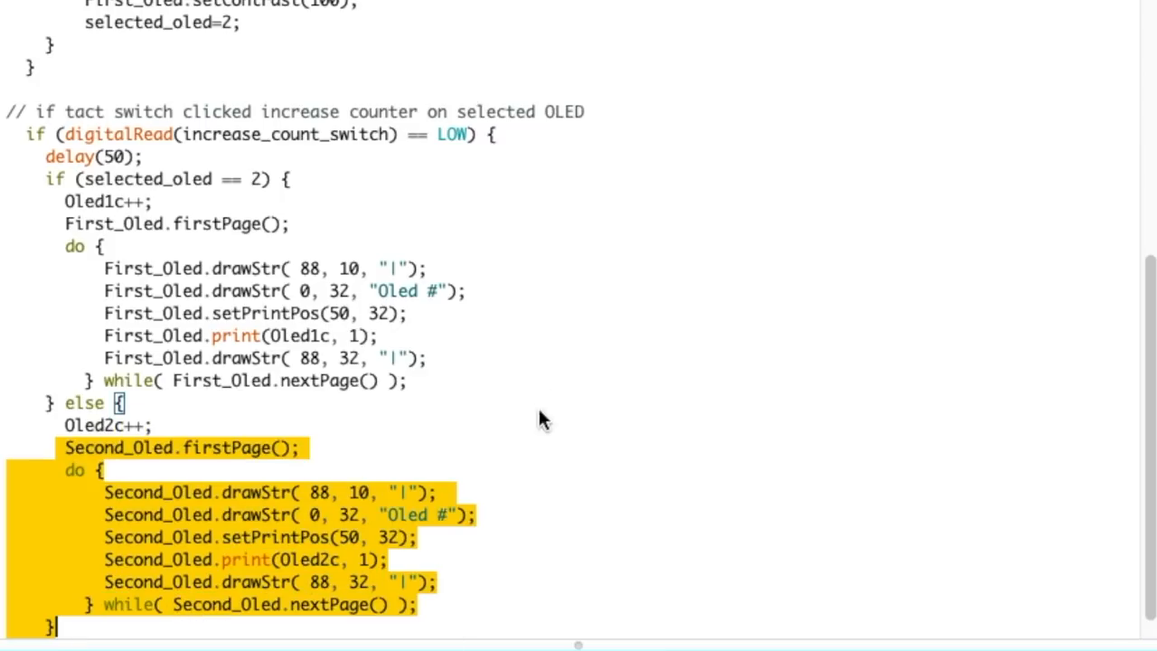
{"action": "scroll", "scroll_direction": "up", "scroll_amount": 3}
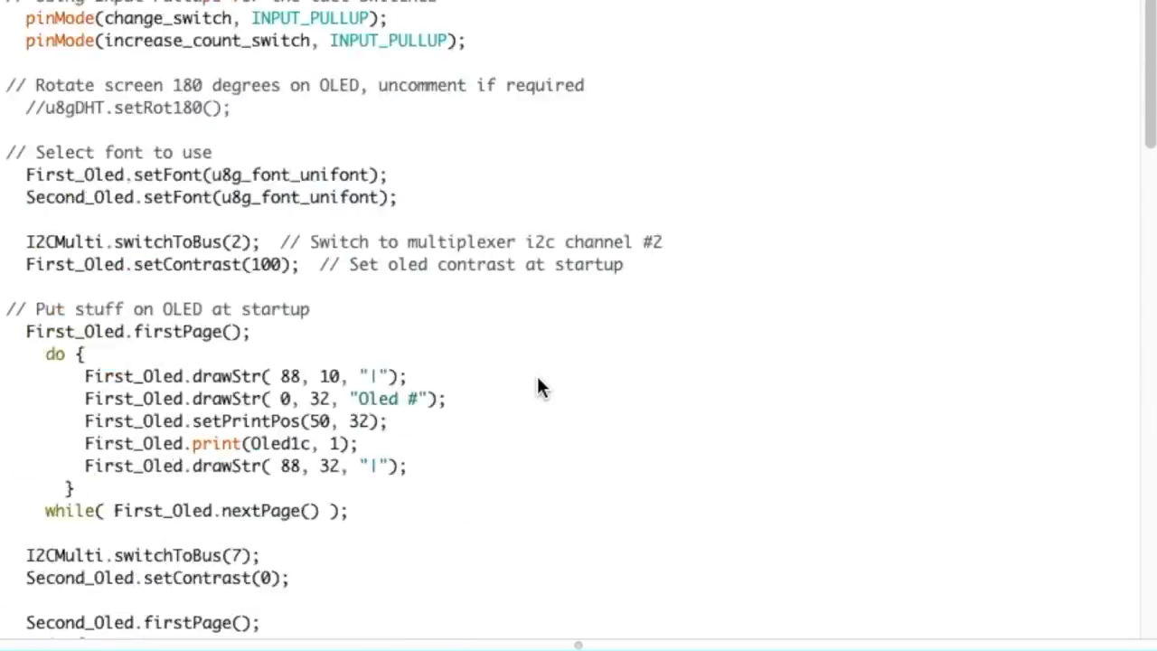
- Scroll the Brainy-Bits DHT11/DHT22 tutorial page down to its Connection Diagram
{"action": "scroll", "scroll_direction": "down", "scroll_amount": 3}
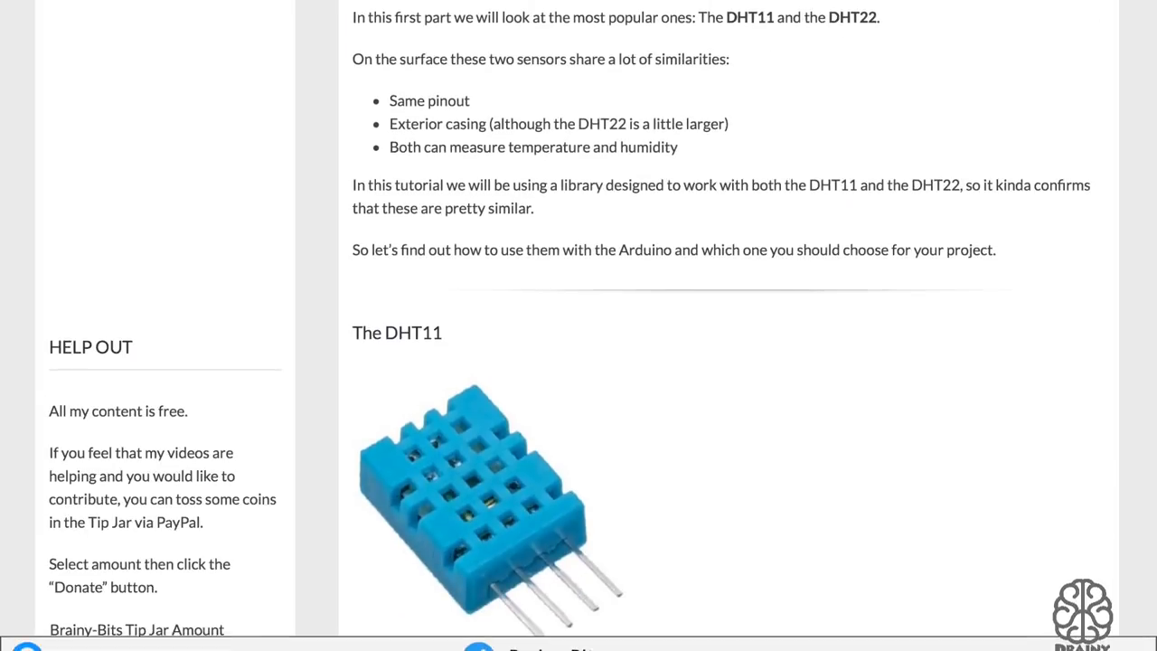
{"action": "scroll", "scroll_direction": "down", "scroll_amount": 3}
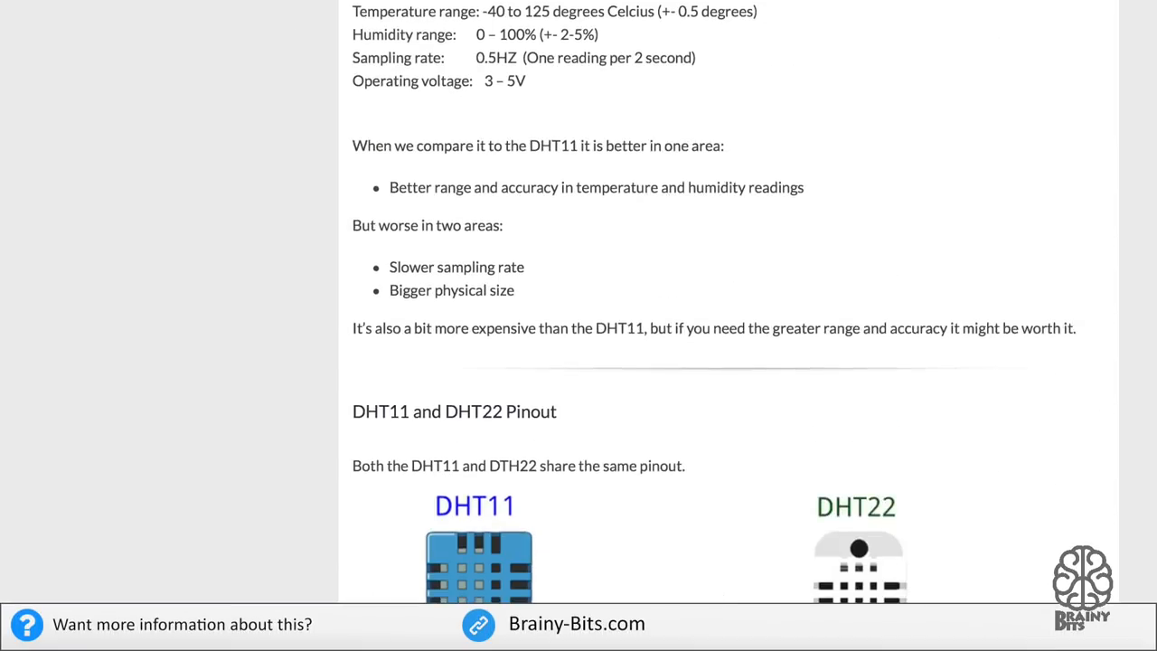
{"action": "scroll", "scroll_direction": "down", "scroll_amount": 3}
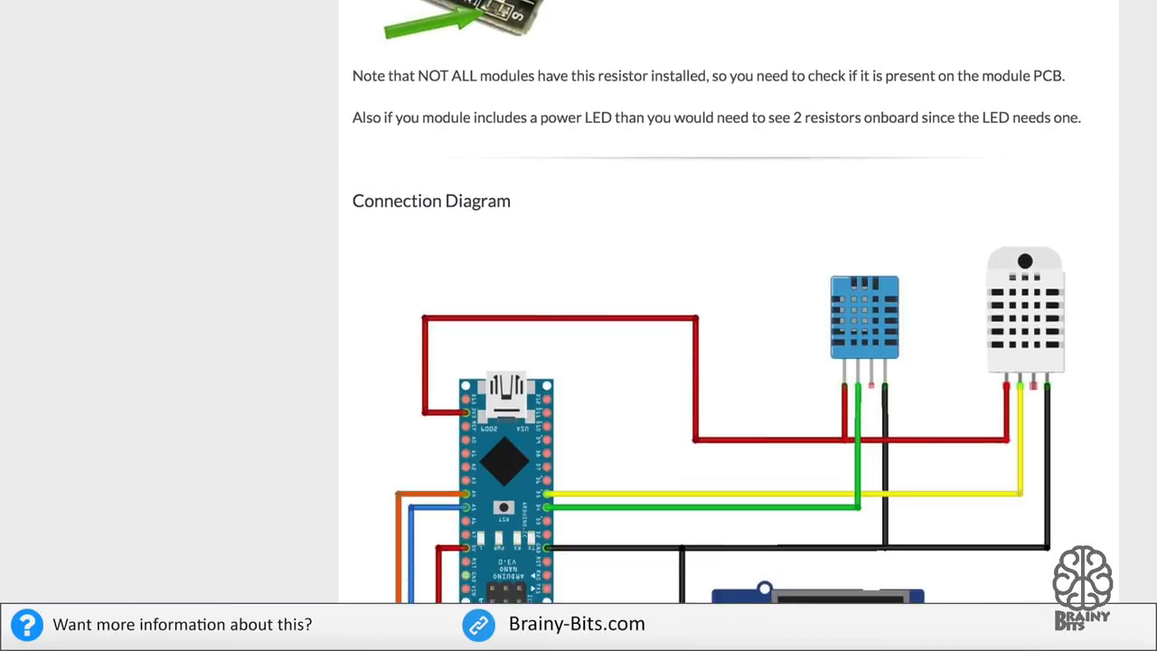